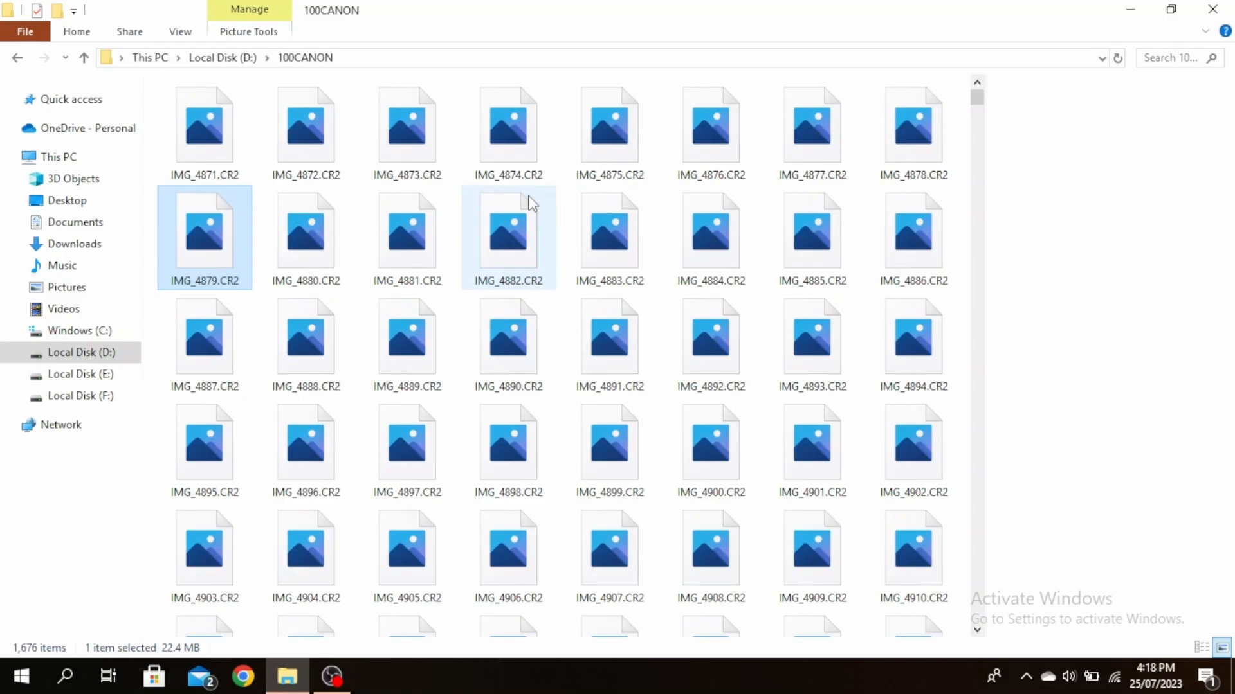
mouse_move(449, 87)
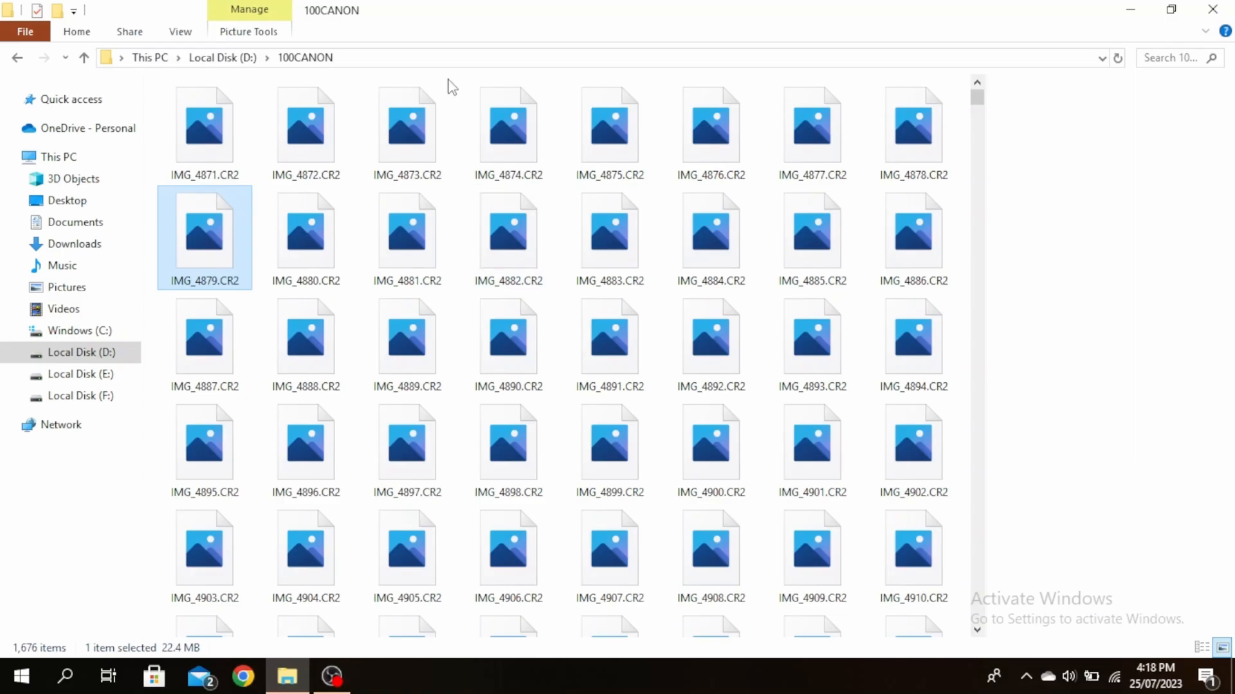
Step: Sort the 100CANON photos by date in descending order, IMG_6671.CR2 first
right_click(449, 85)
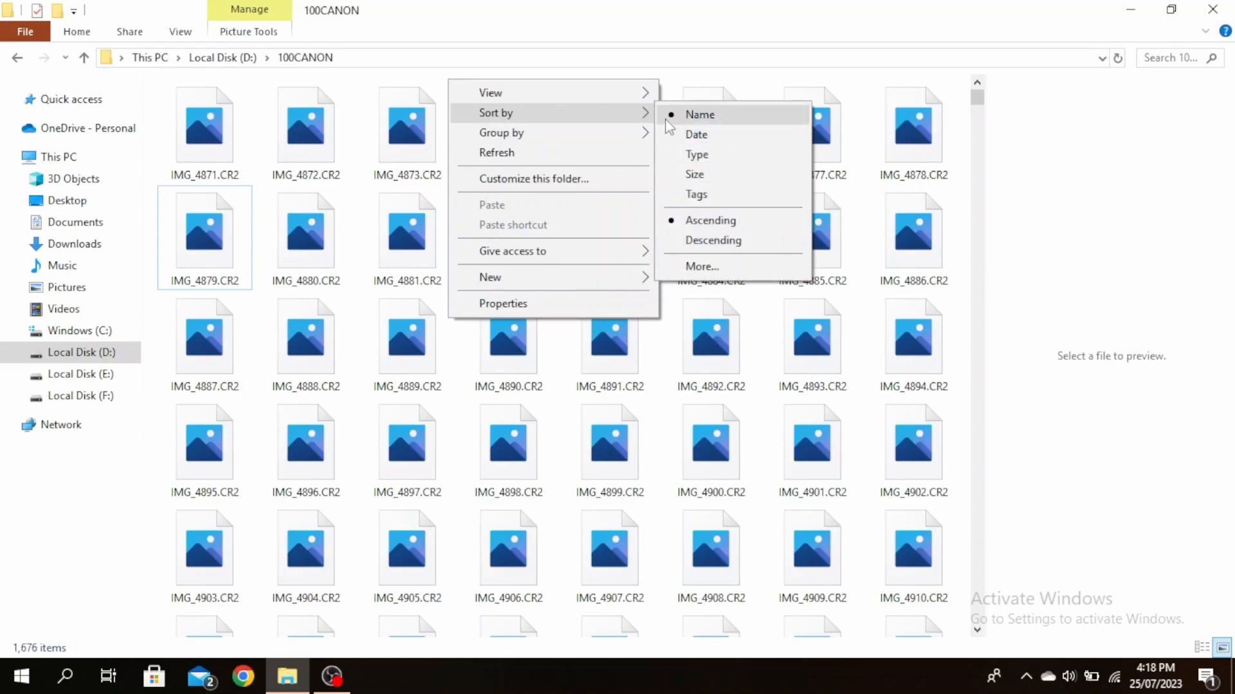
mouse_move(709, 220)
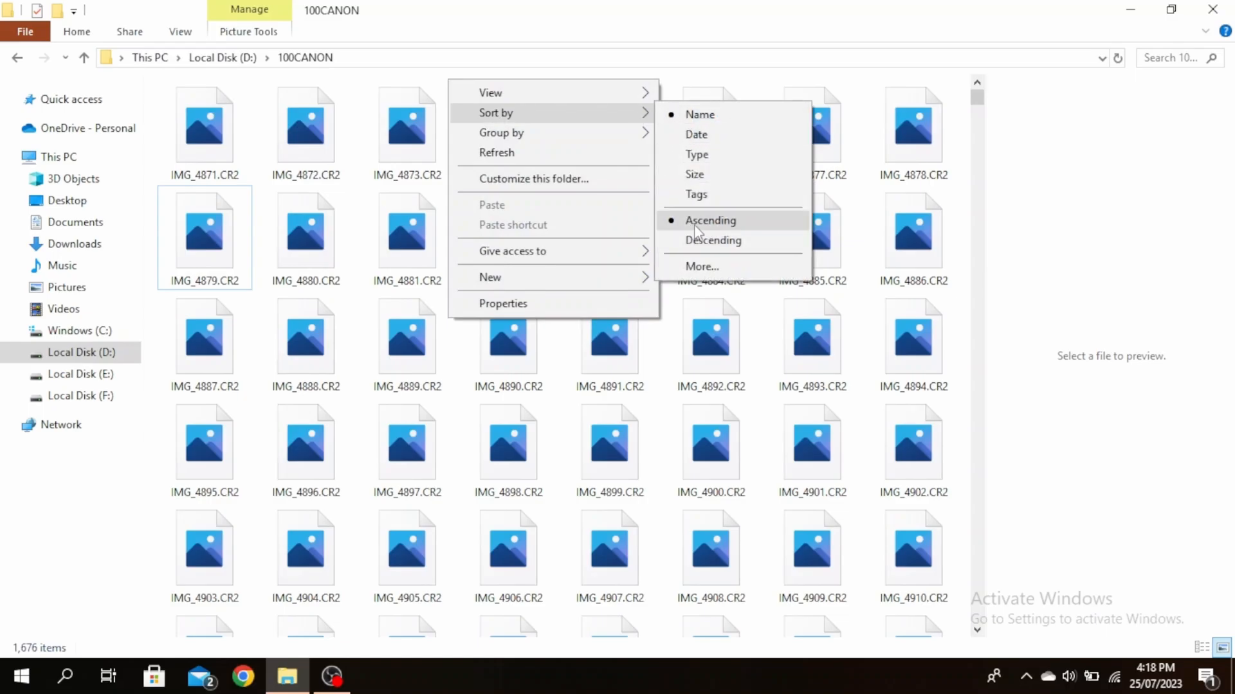
mouse_move(696, 135)
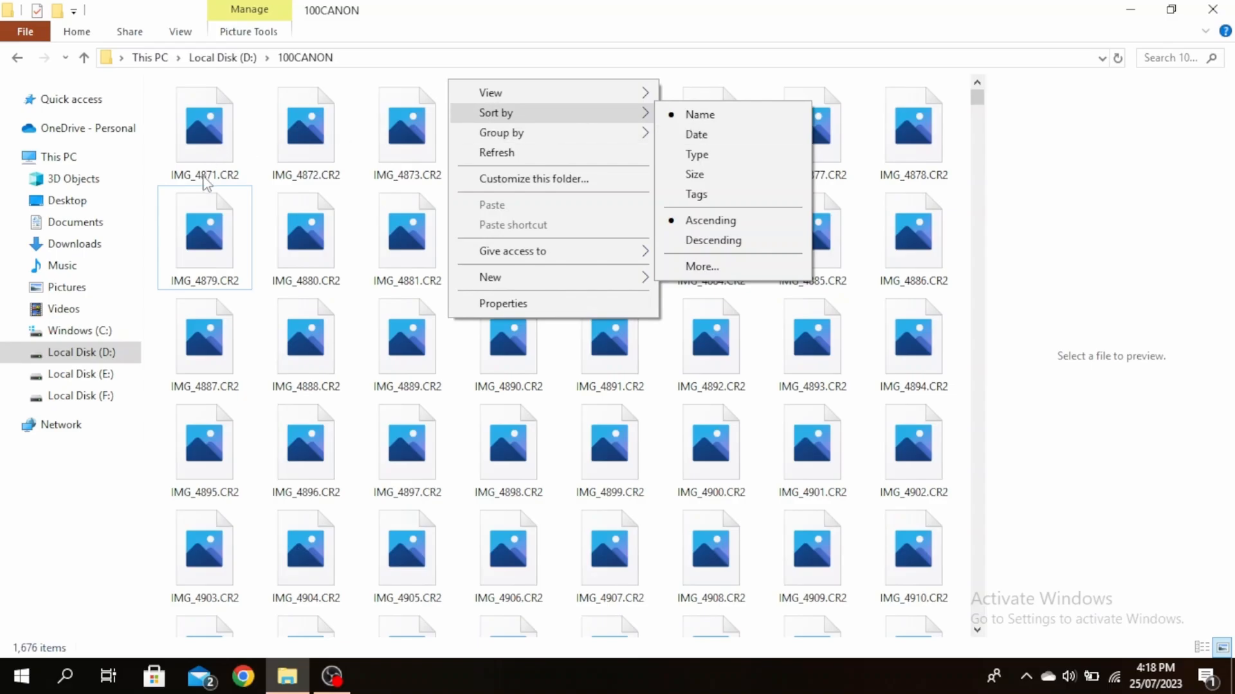
mouse_move(210, 183)
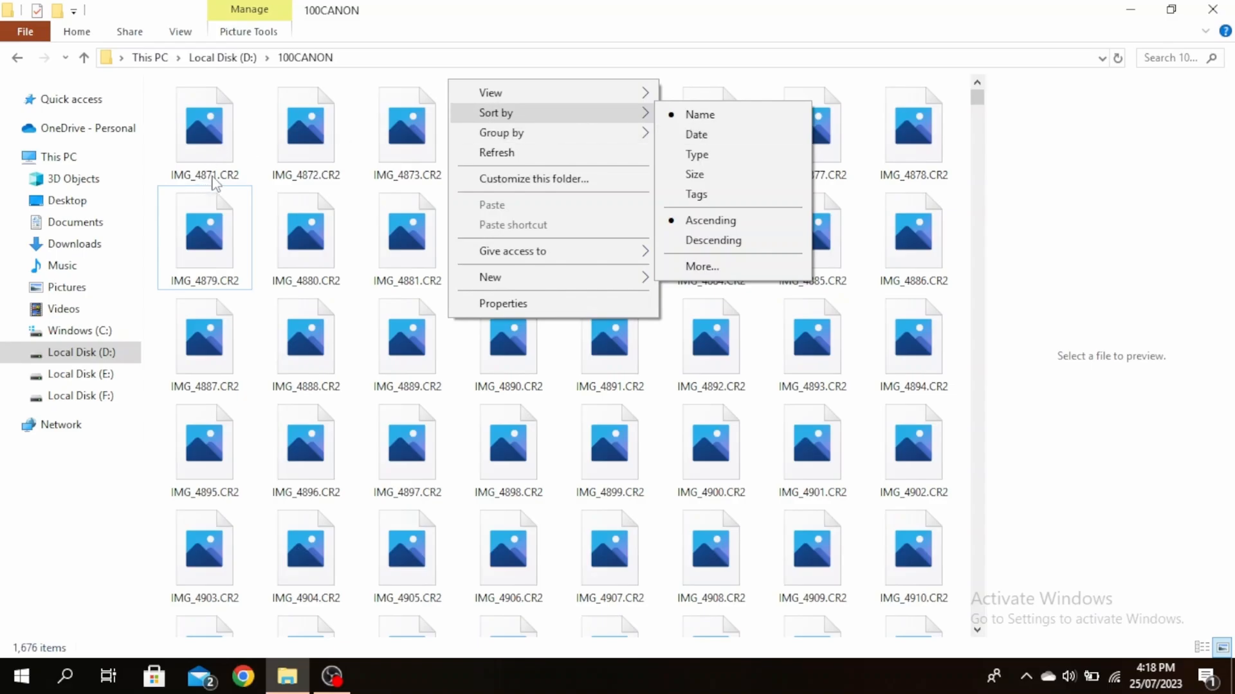
left_click(712, 239)
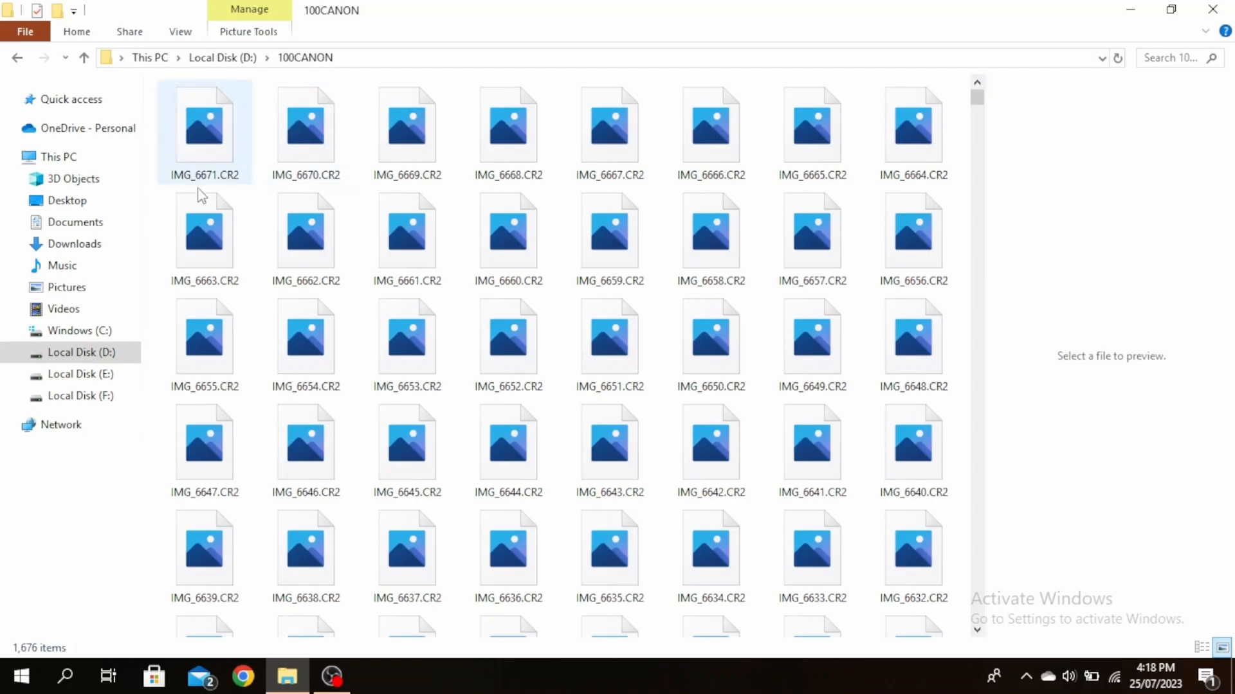
mouse_move(233, 180)
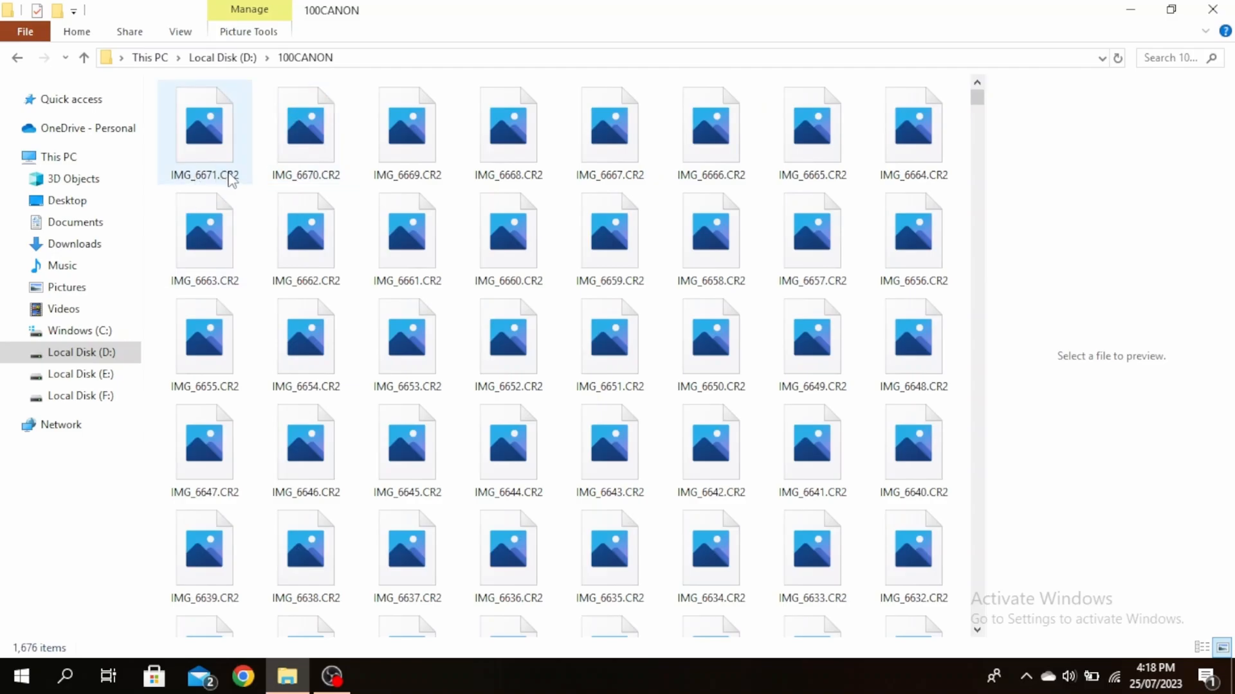
left_click(262, 133)
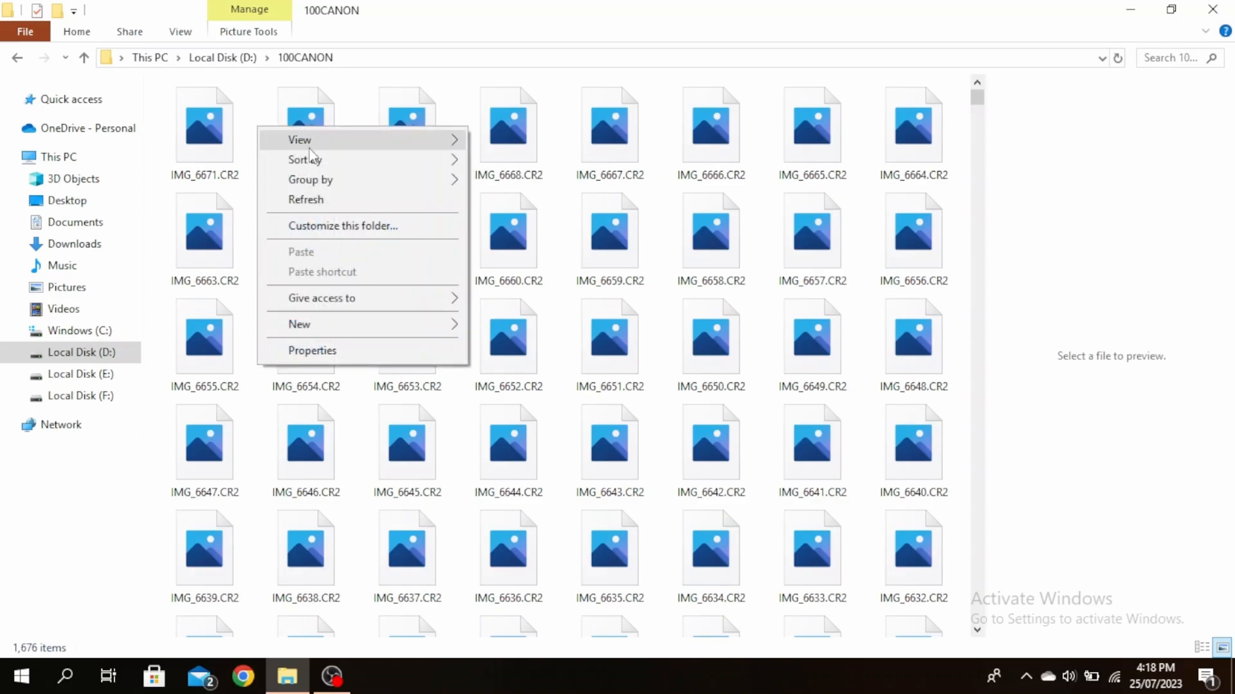
Step: Sort the 100CANON files by size, largest first, and show them in Details layout
left_click(304, 159)
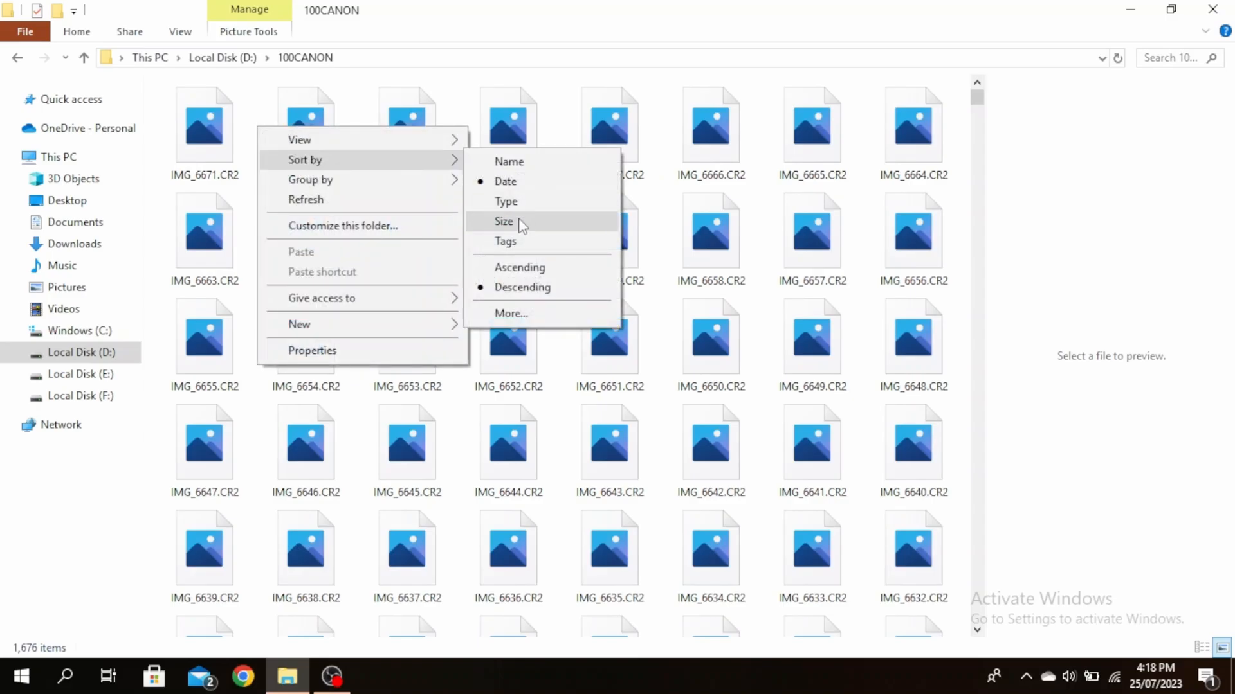
mouse_move(520, 267)
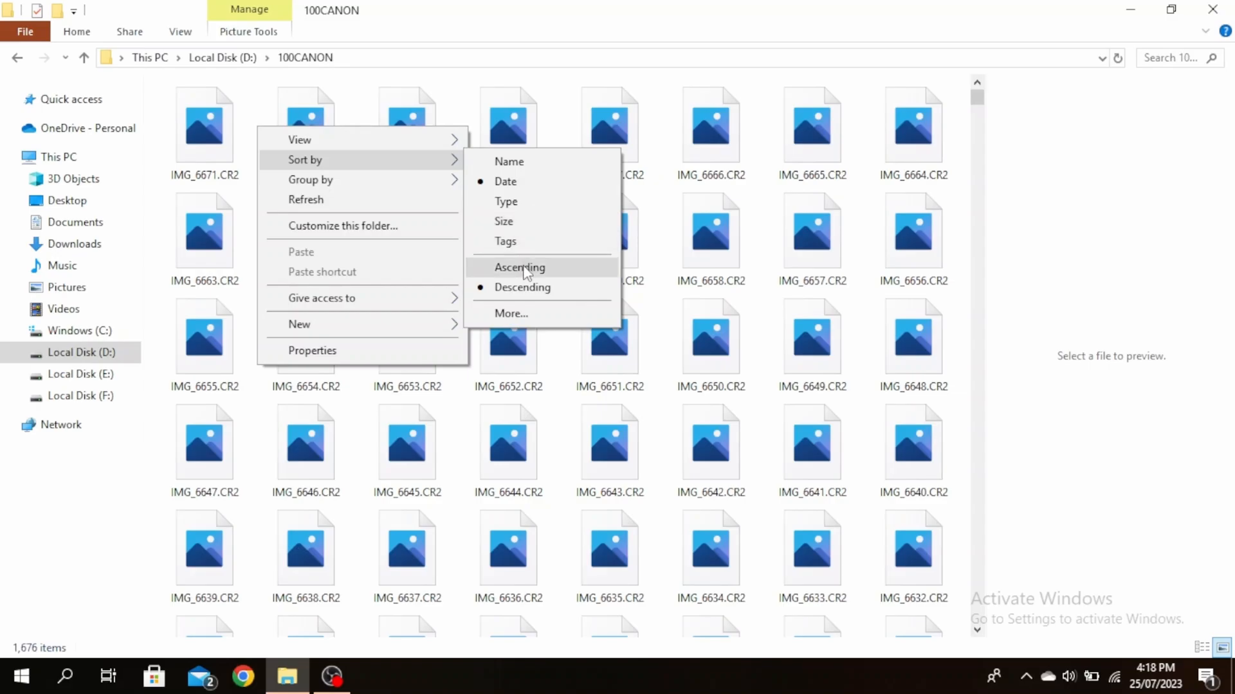
mouse_move(522, 293)
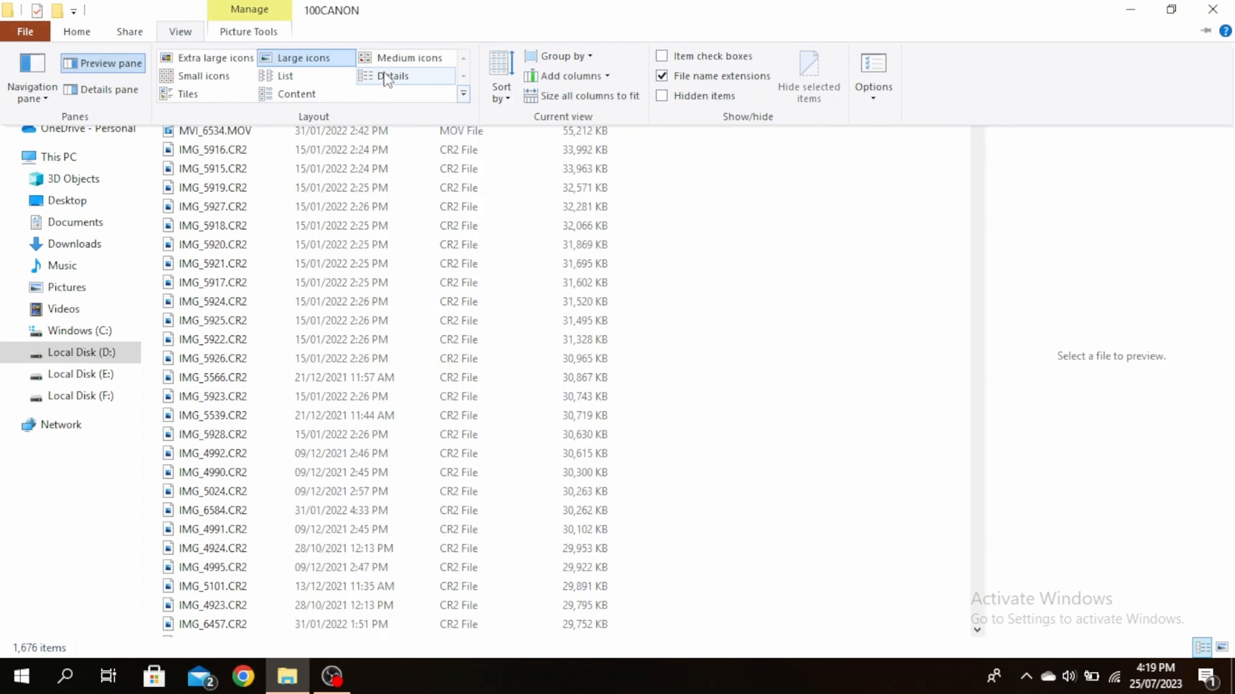
left_click(391, 76)
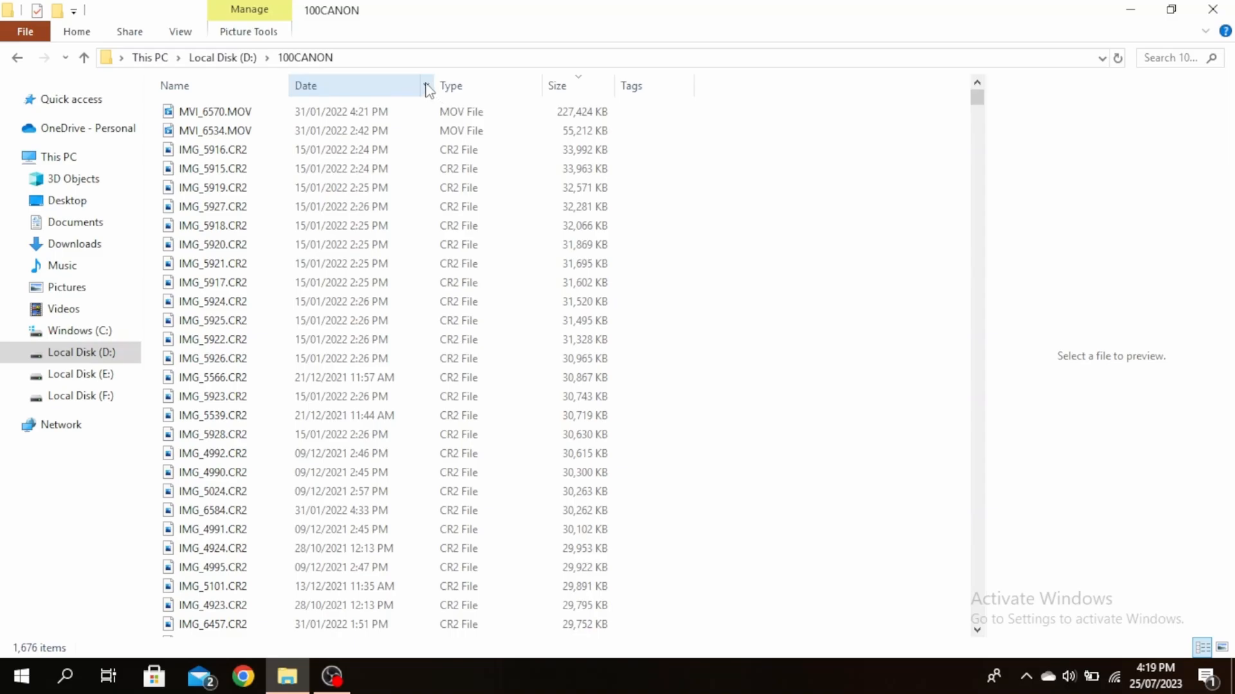
Step: Filter the Date column to a December 2023 date range, leaving 0 items
left_click(425, 85)
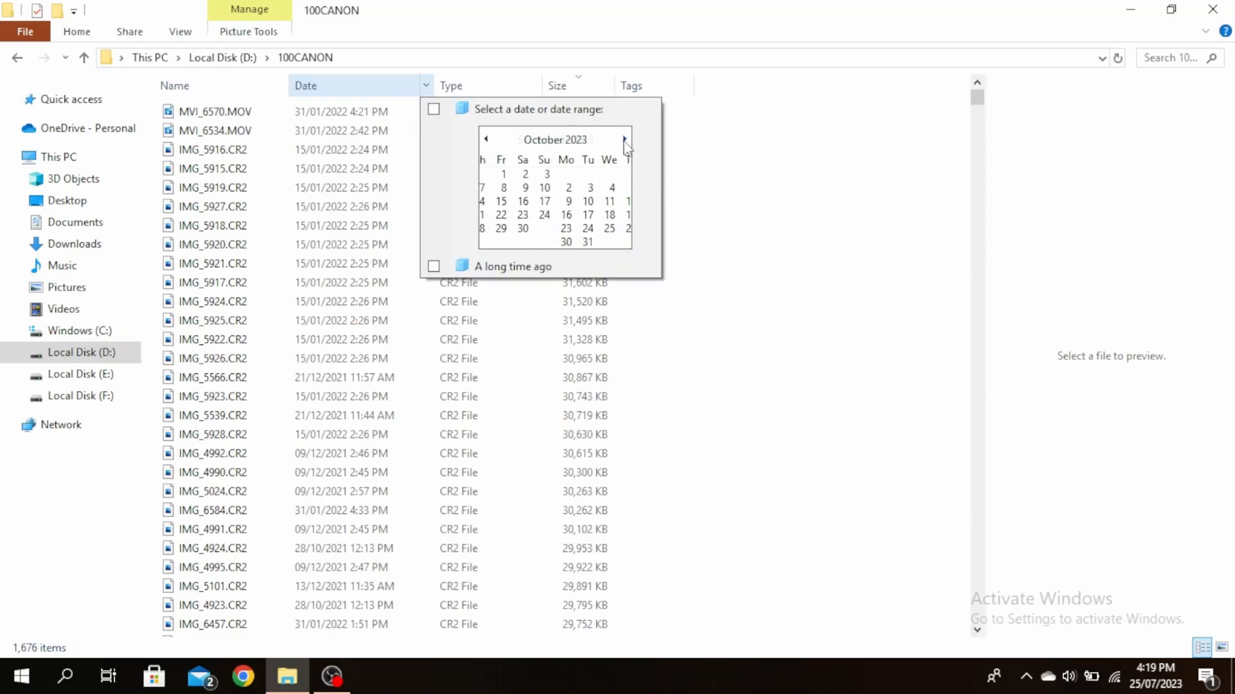
left_click(625, 139)
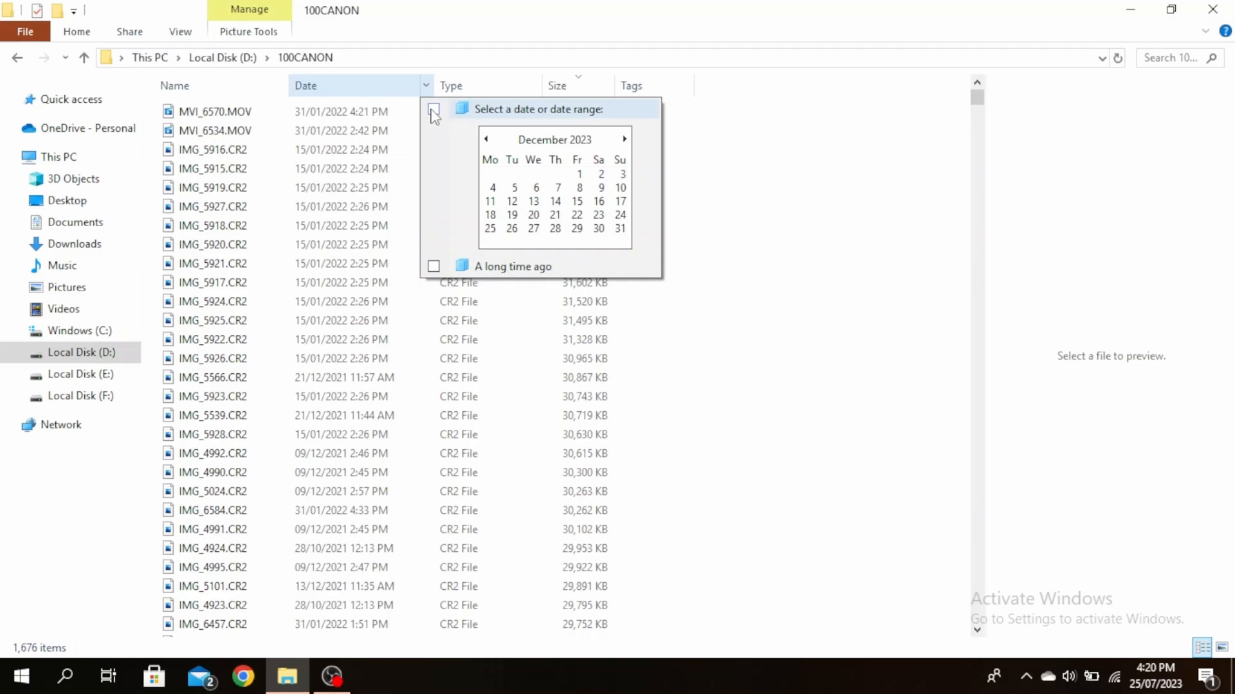
left_click(434, 109)
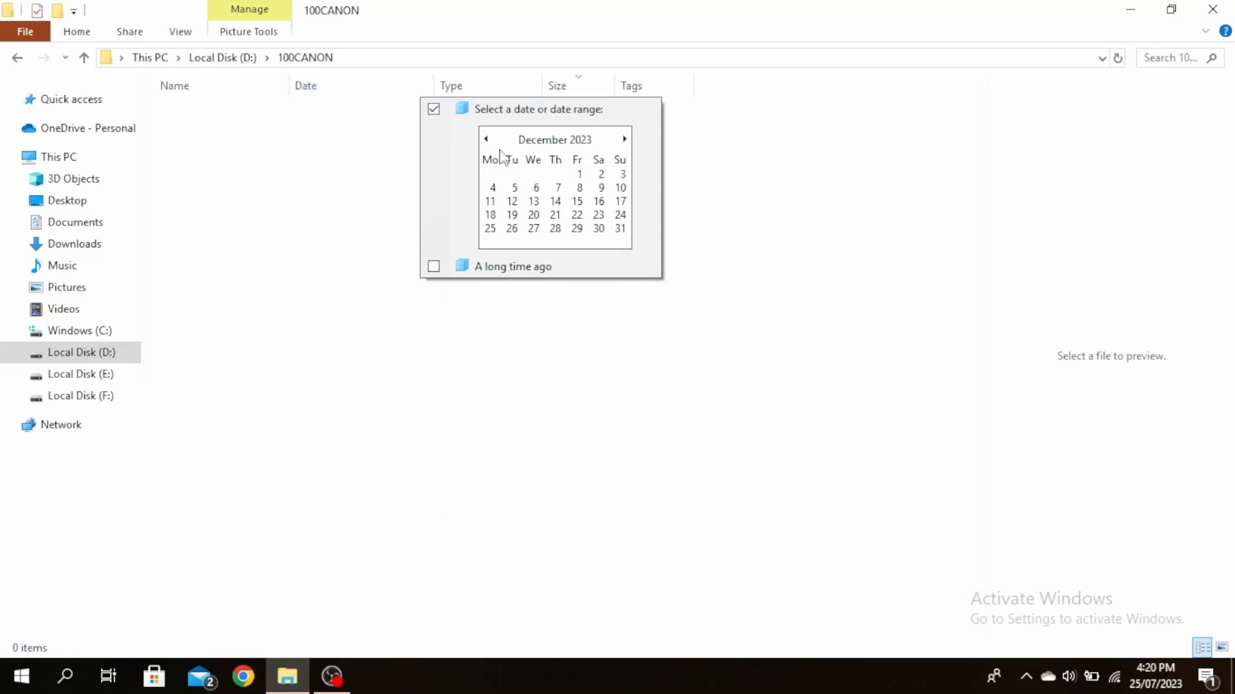
mouse_move(577, 187)
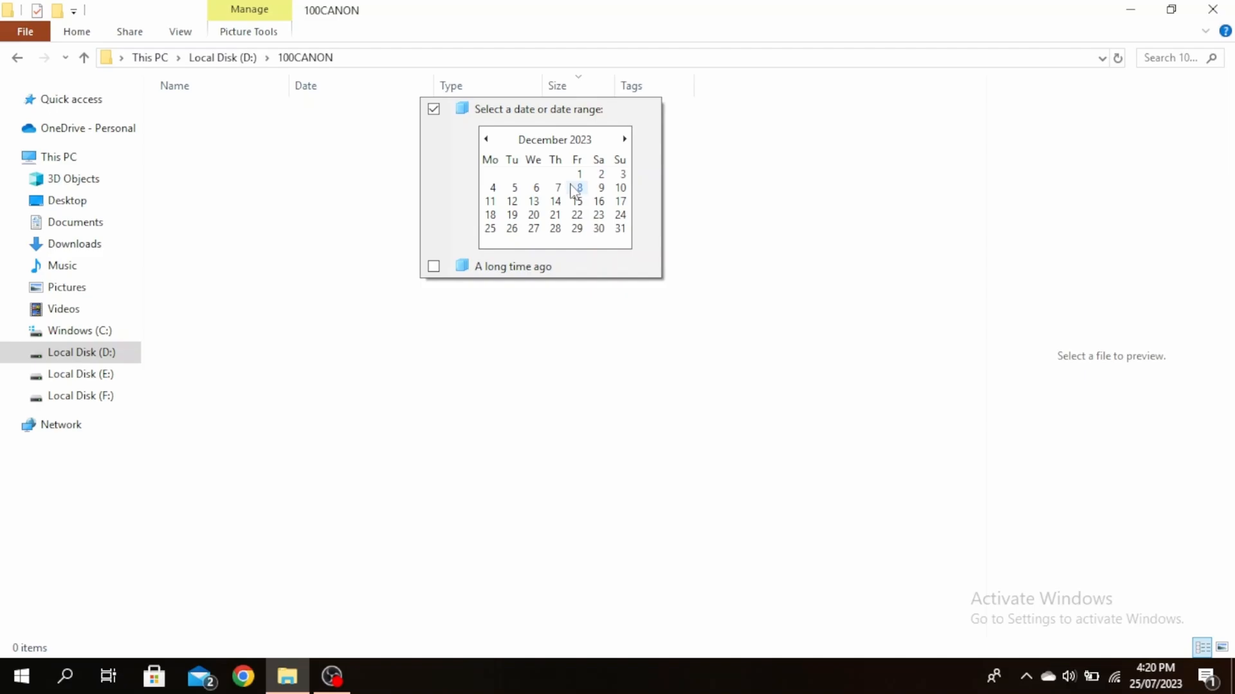
mouse_move(269, 162)
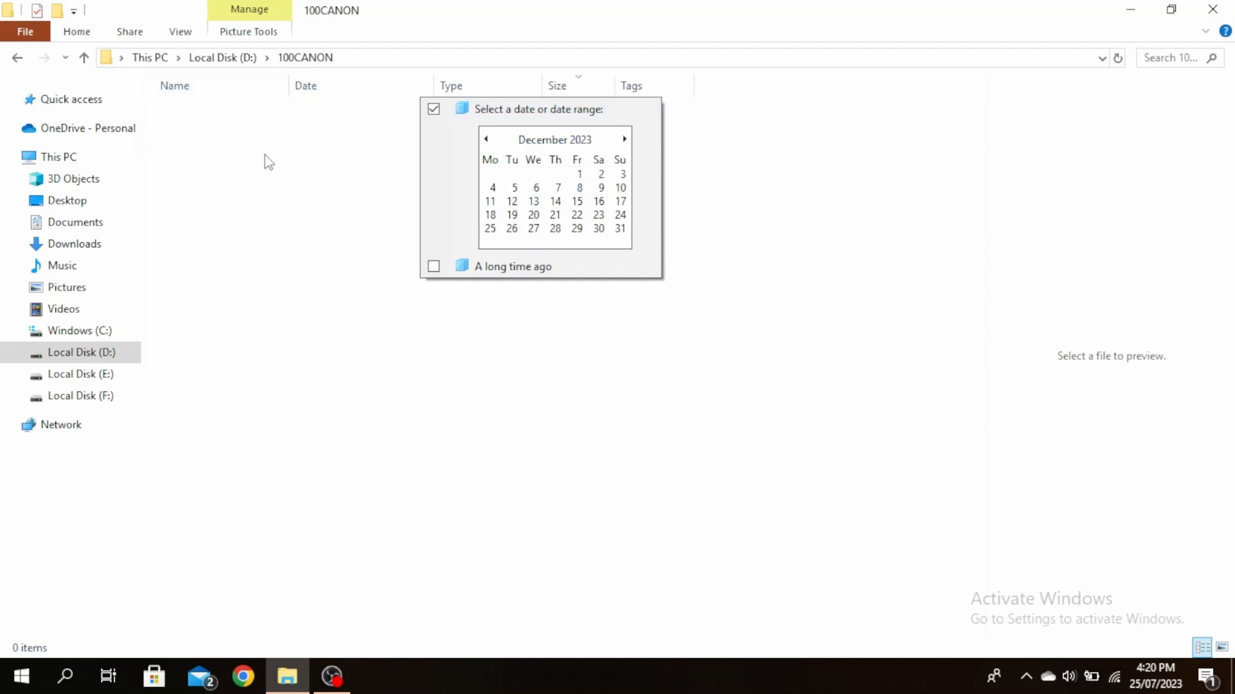